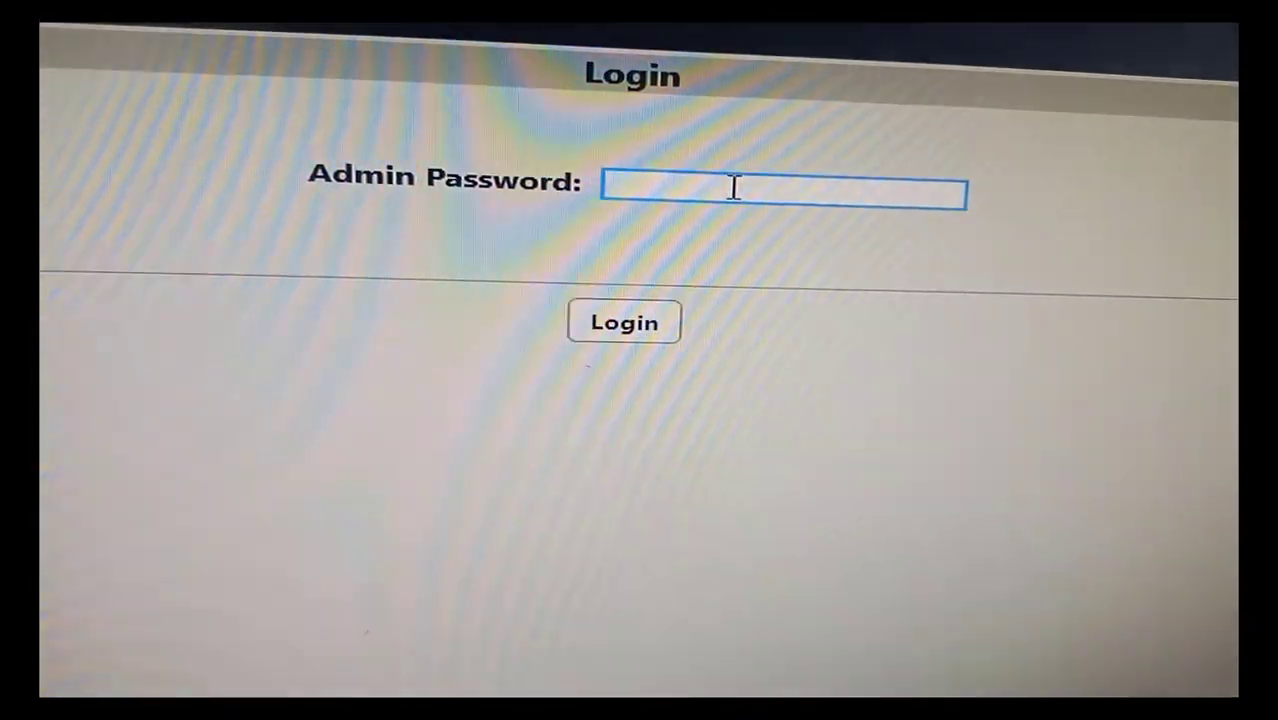
# Enter the admin password, reveal it to verify the entry, and log in
pyautogui.write('•••••')
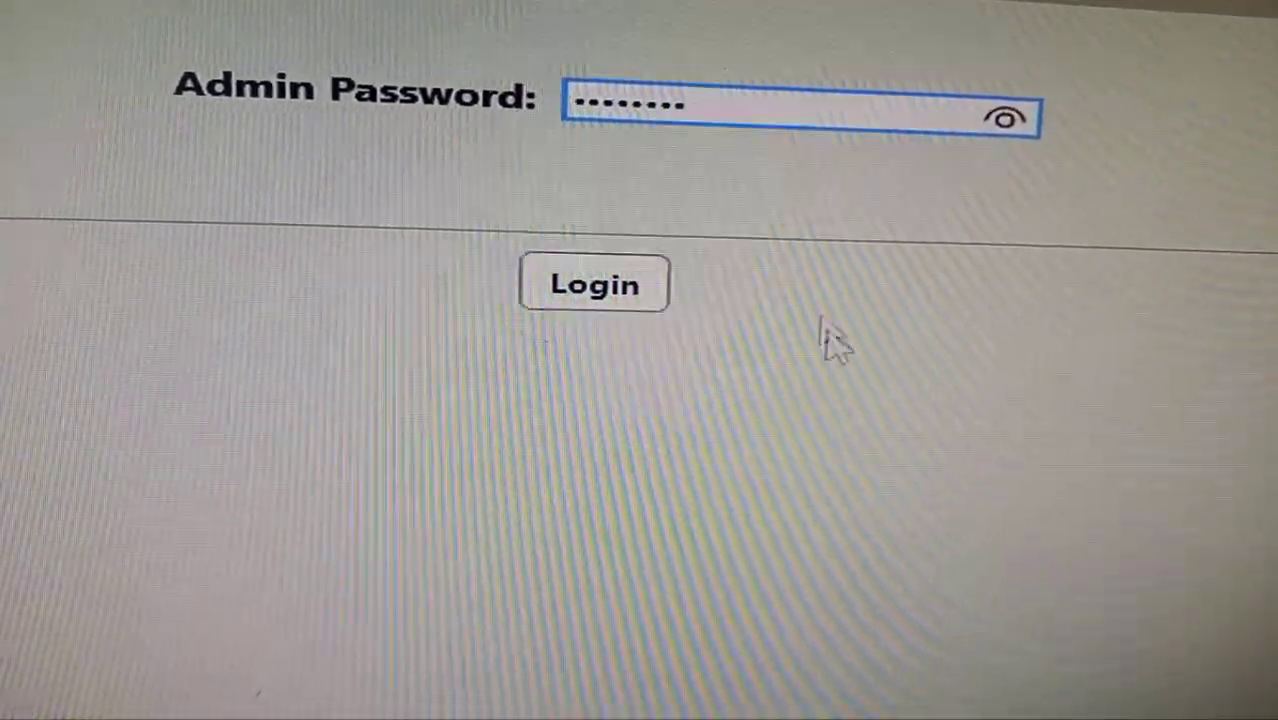
pyautogui.click(1005, 115)
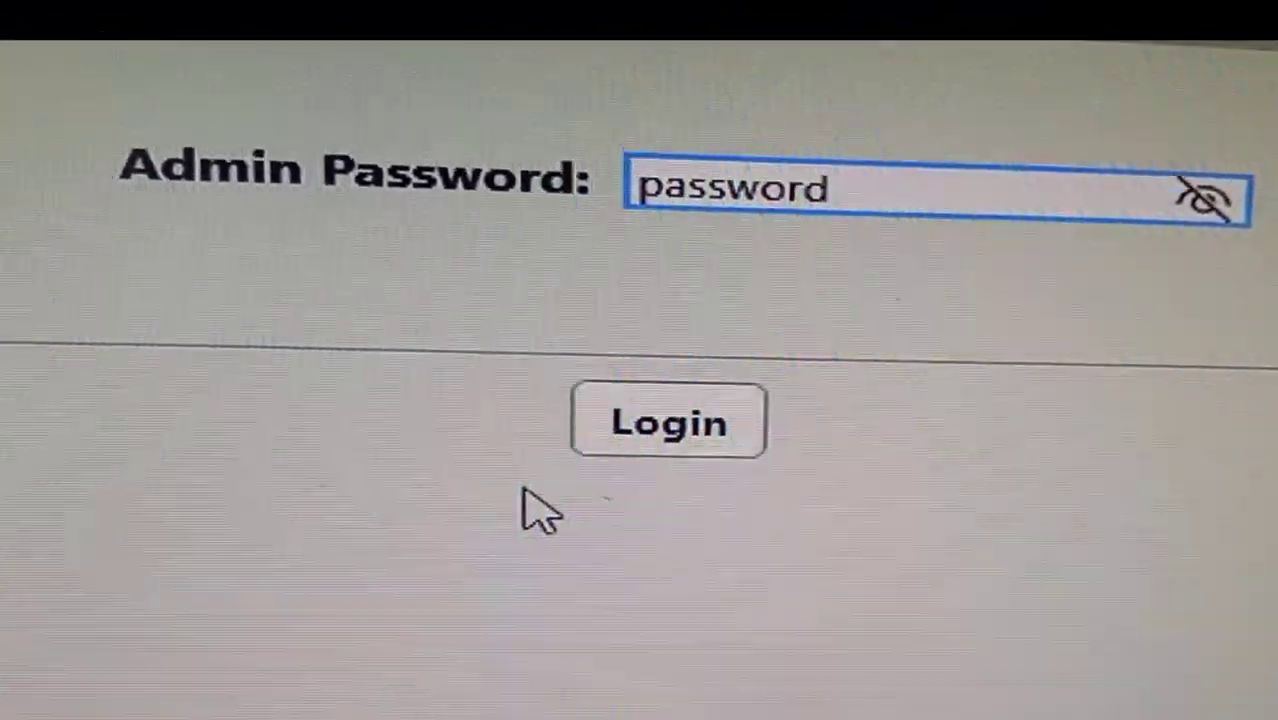
pyautogui.click(668, 420)
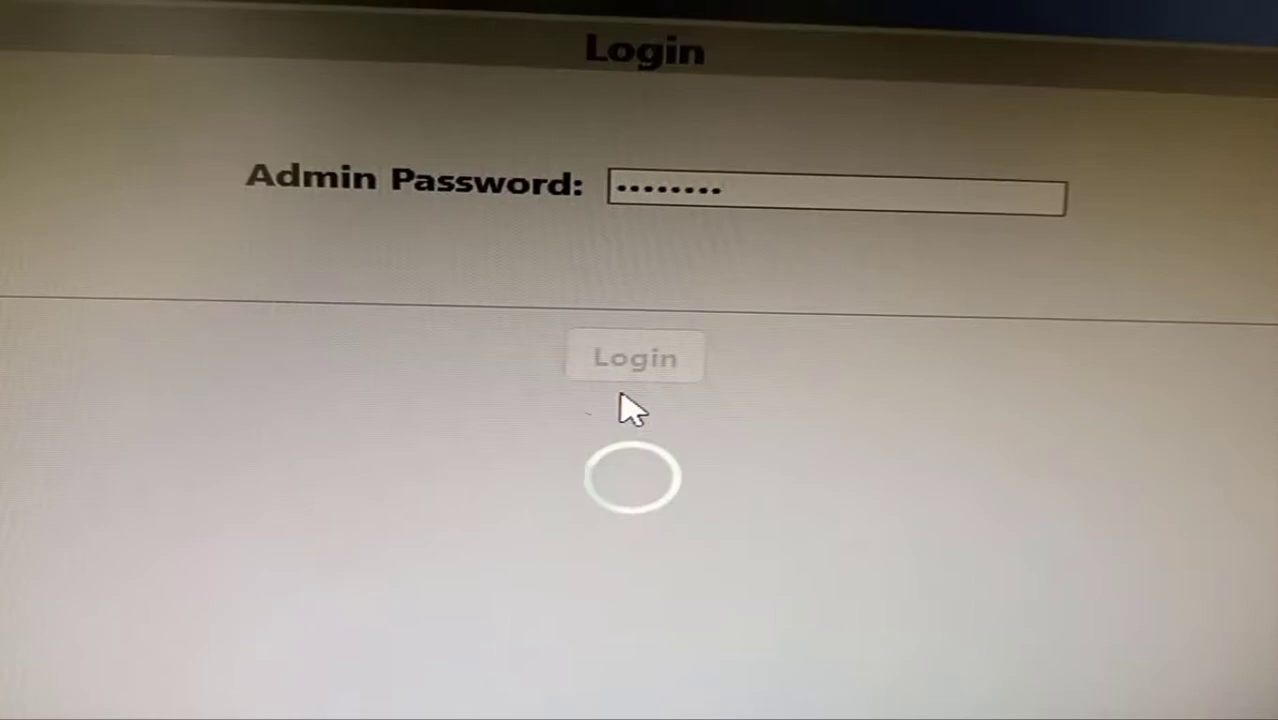
# View the Scanner name, Wired LAN, and Network Encryption settings pages in turn
pyautogui.click(634, 357)
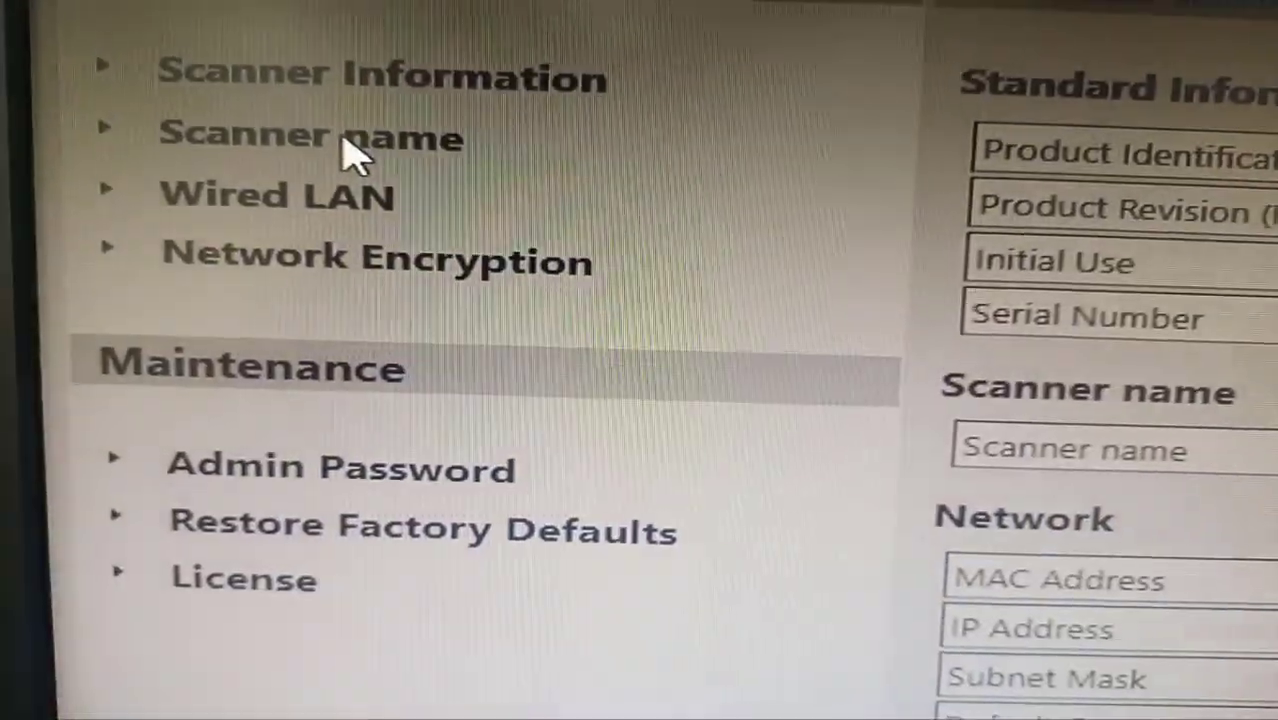
pyautogui.click(310, 135)
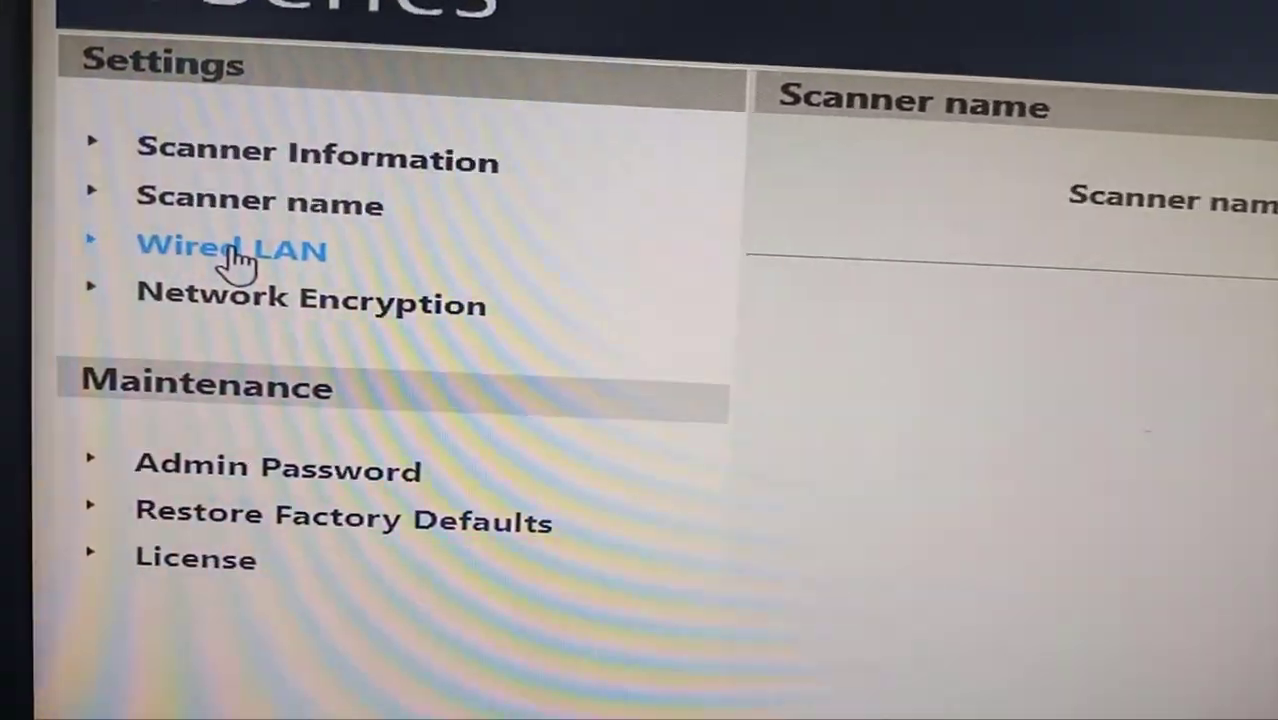
pyautogui.click(231, 248)
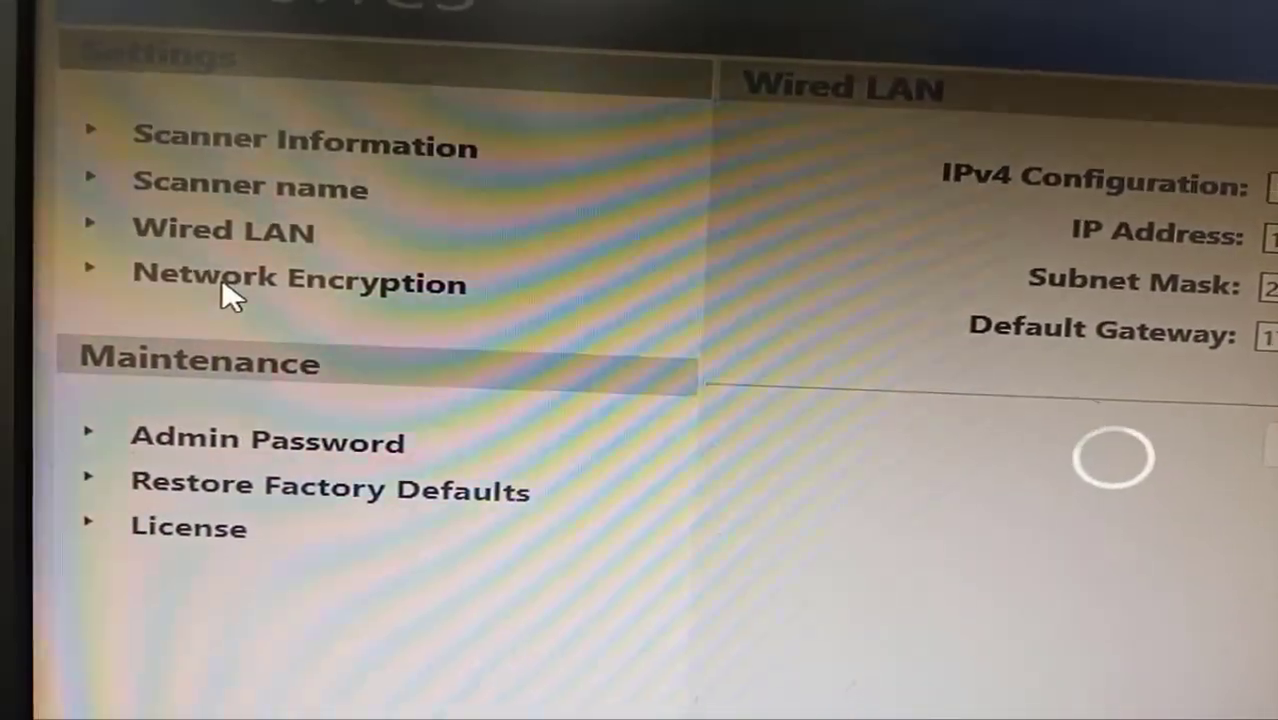
pyautogui.click(297, 283)
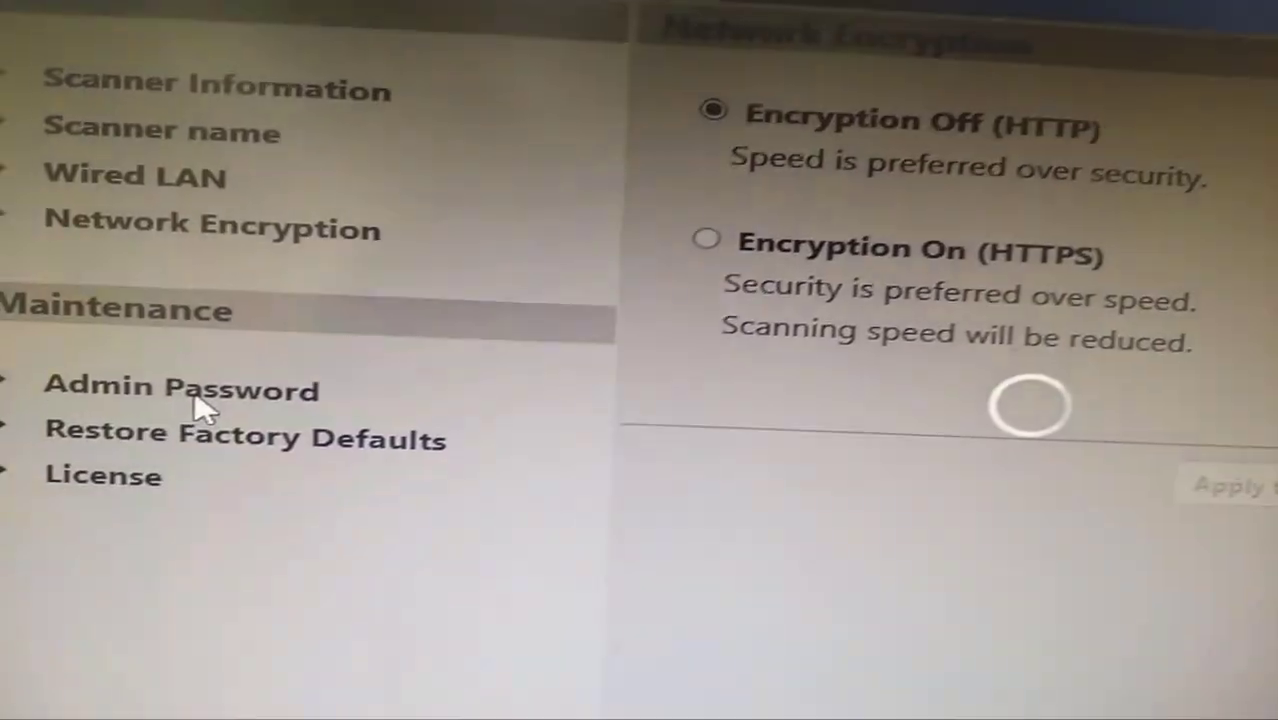
# Open the Admin Password form under Maintenance and focus the New Password field
pyautogui.click(180, 388)
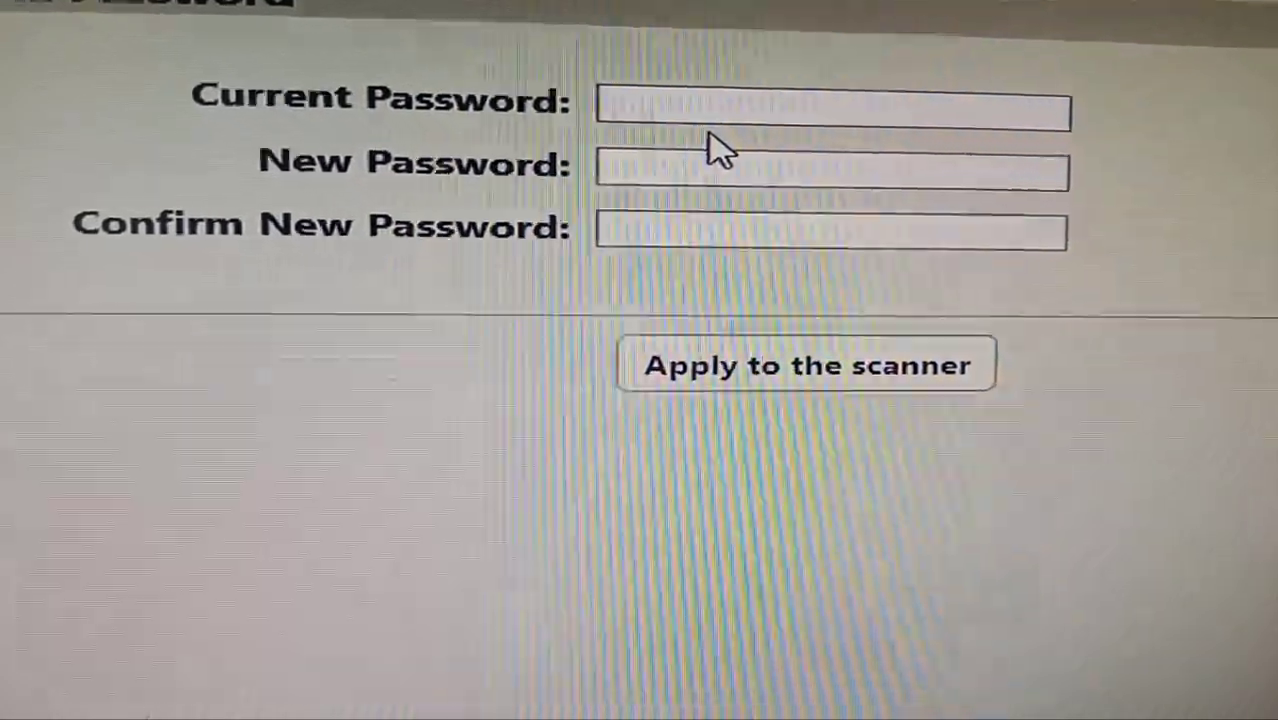
pyautogui.click(830, 168)
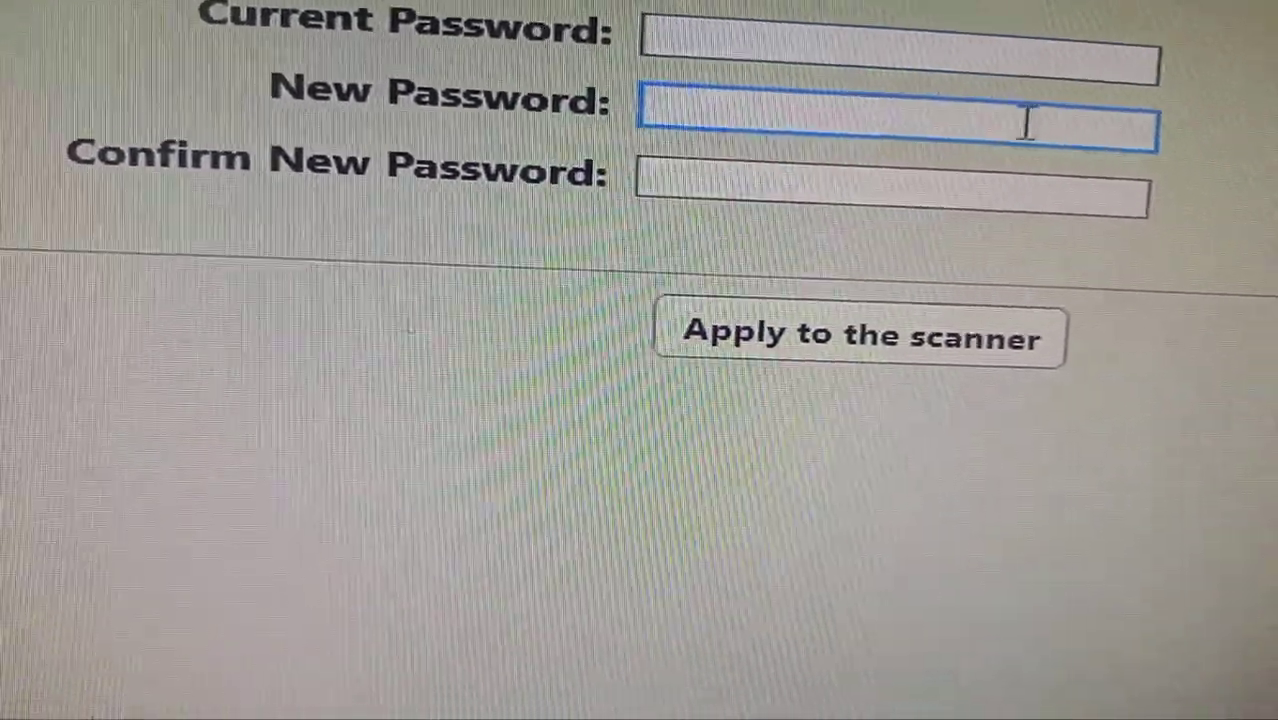